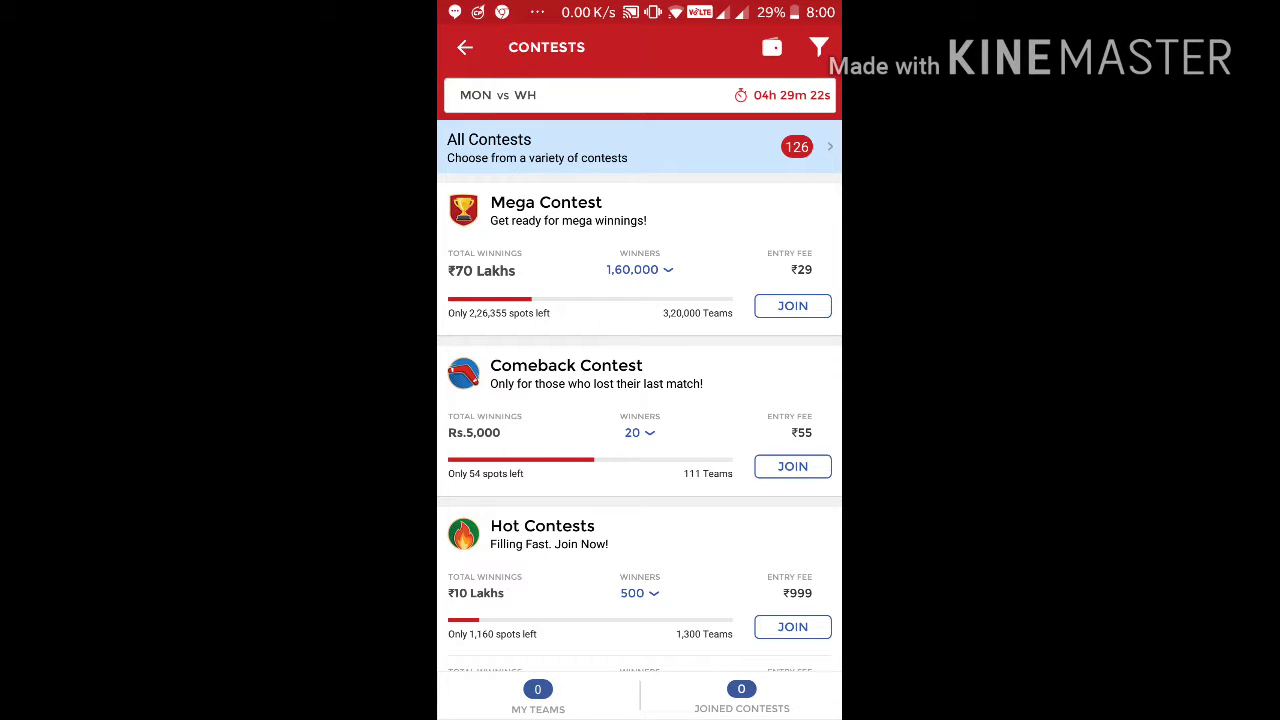
# - Begin creating Team 1 from My Teams for the MON vs WH match
pyautogui.click(538, 696)
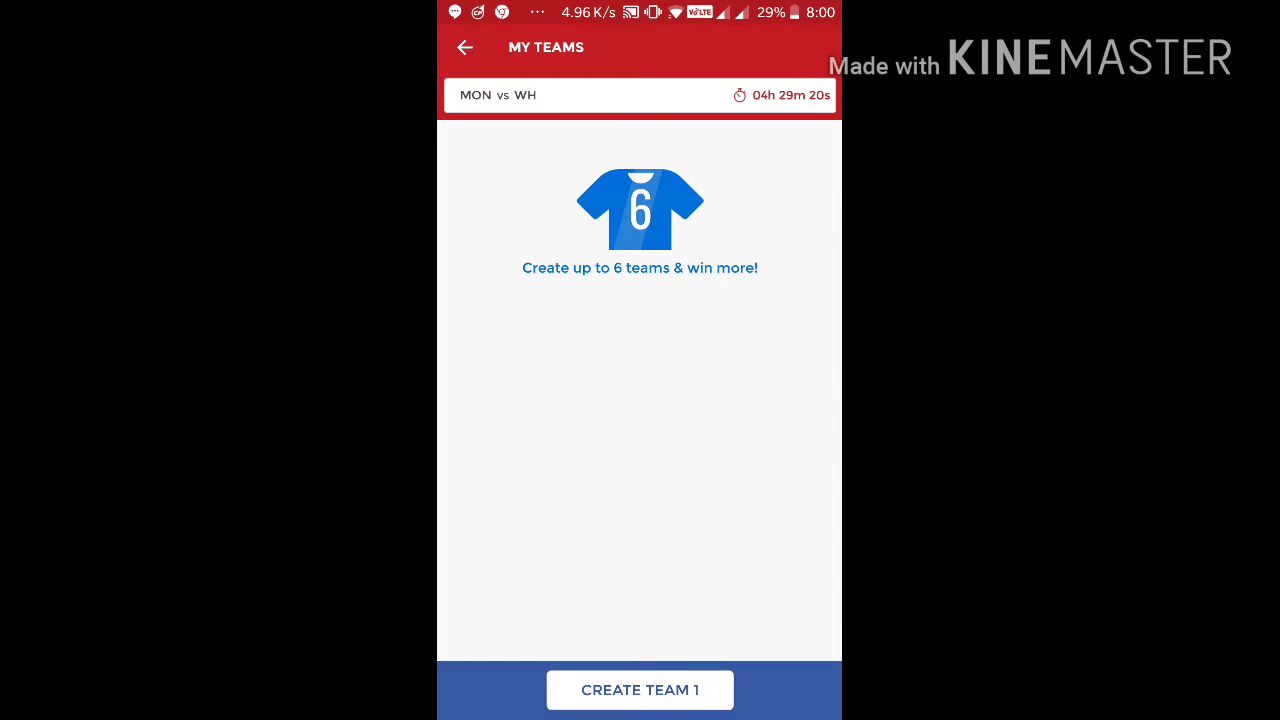
pyautogui.click(640, 690)
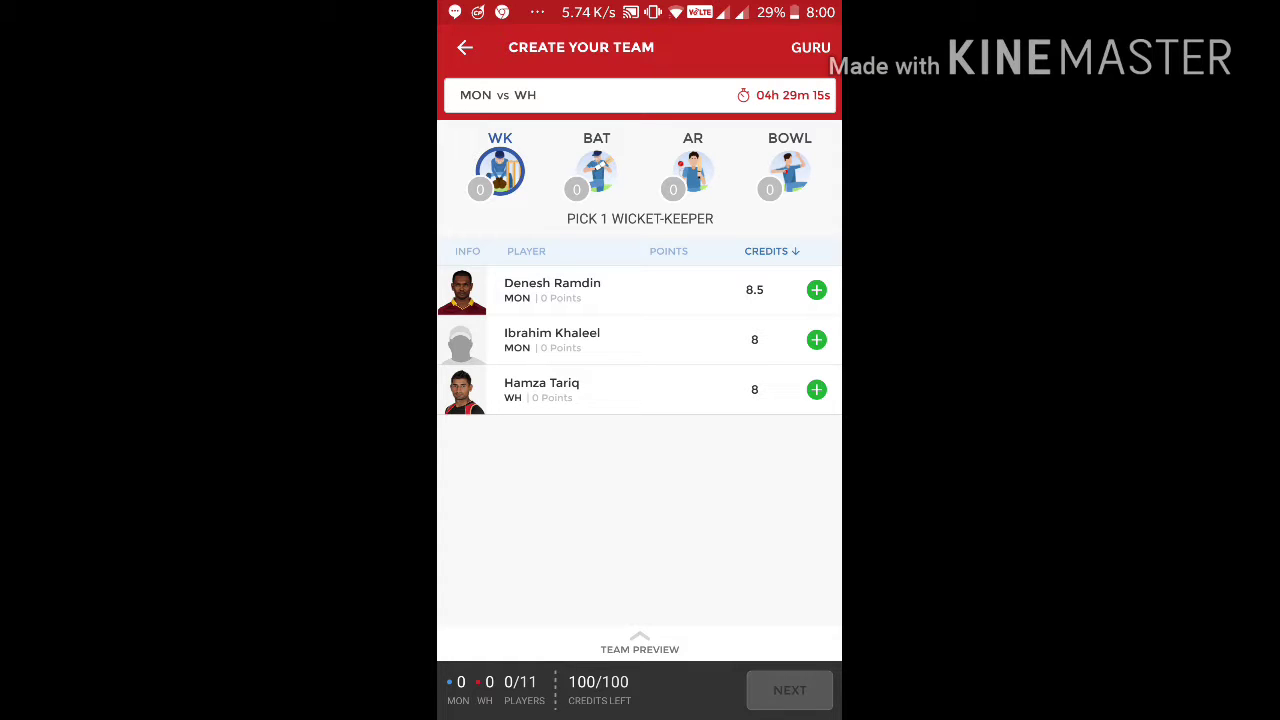
# - Pick wicket-keeper Denesh Ramdin and batsmen David Warner, David Miller, Dwayne Smith and Lendl Simmons
pyautogui.click(816, 290)
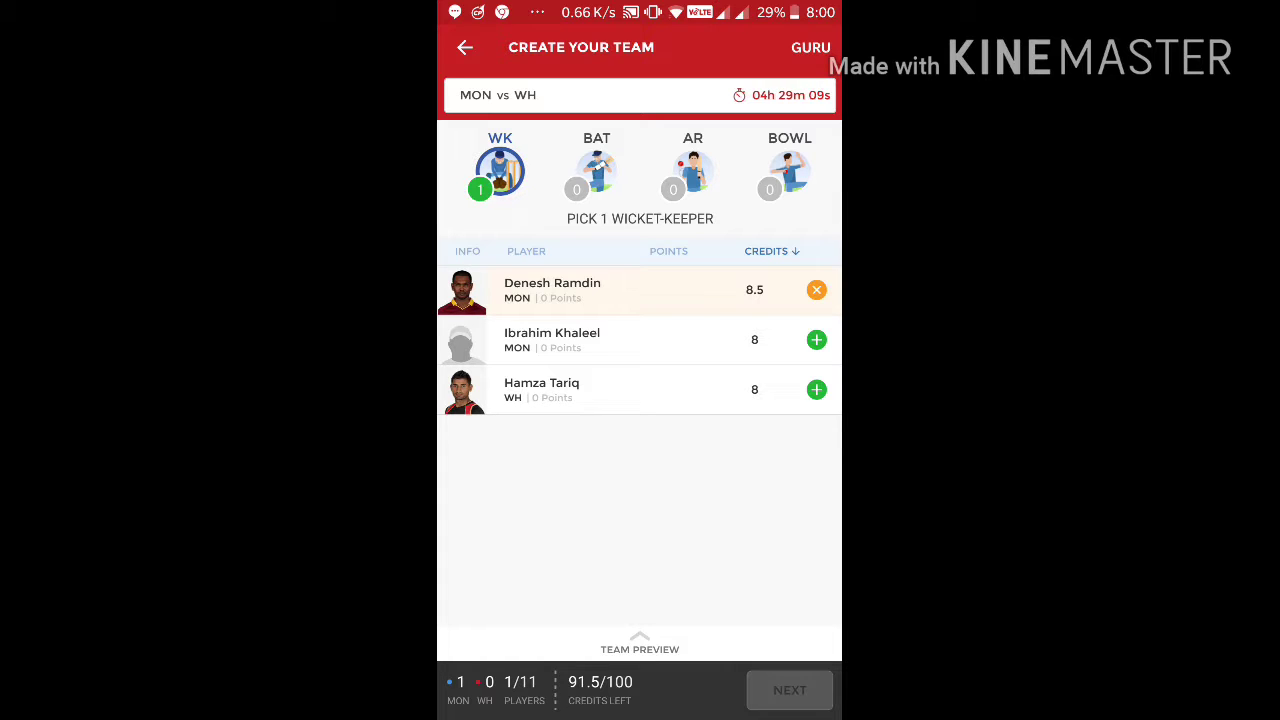
pyautogui.click(596, 170)
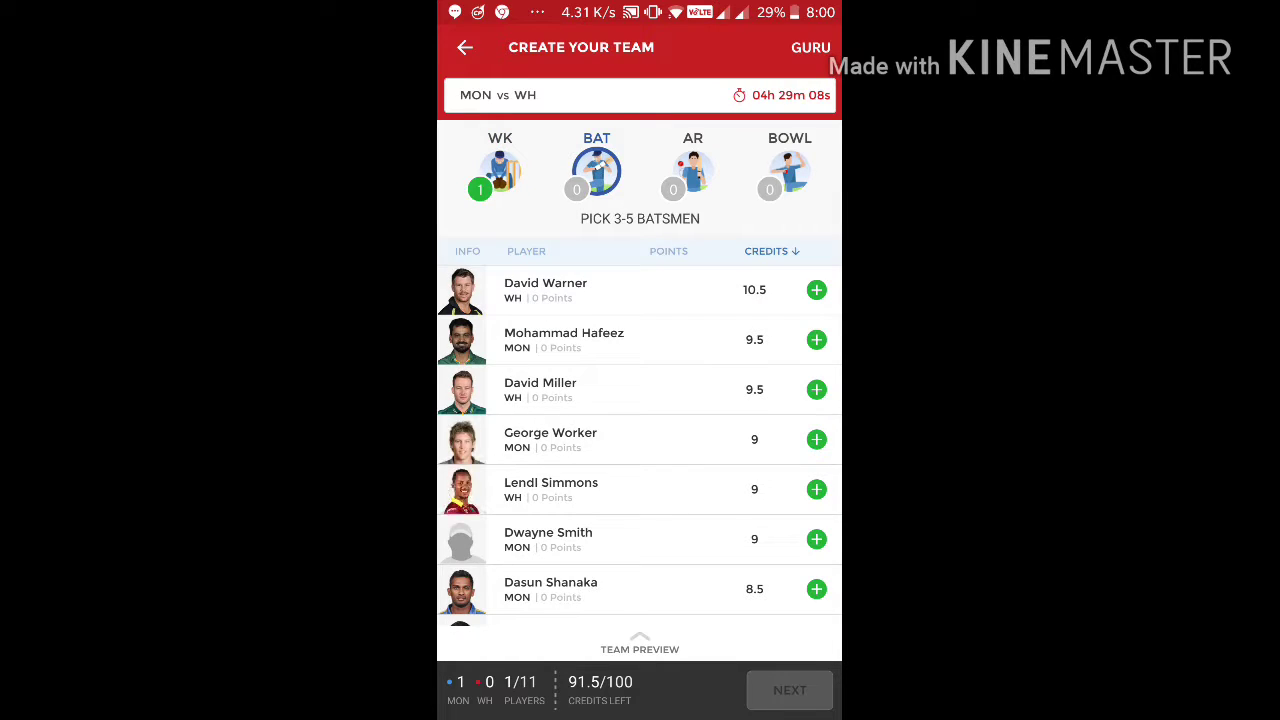
pyautogui.click(816, 290)
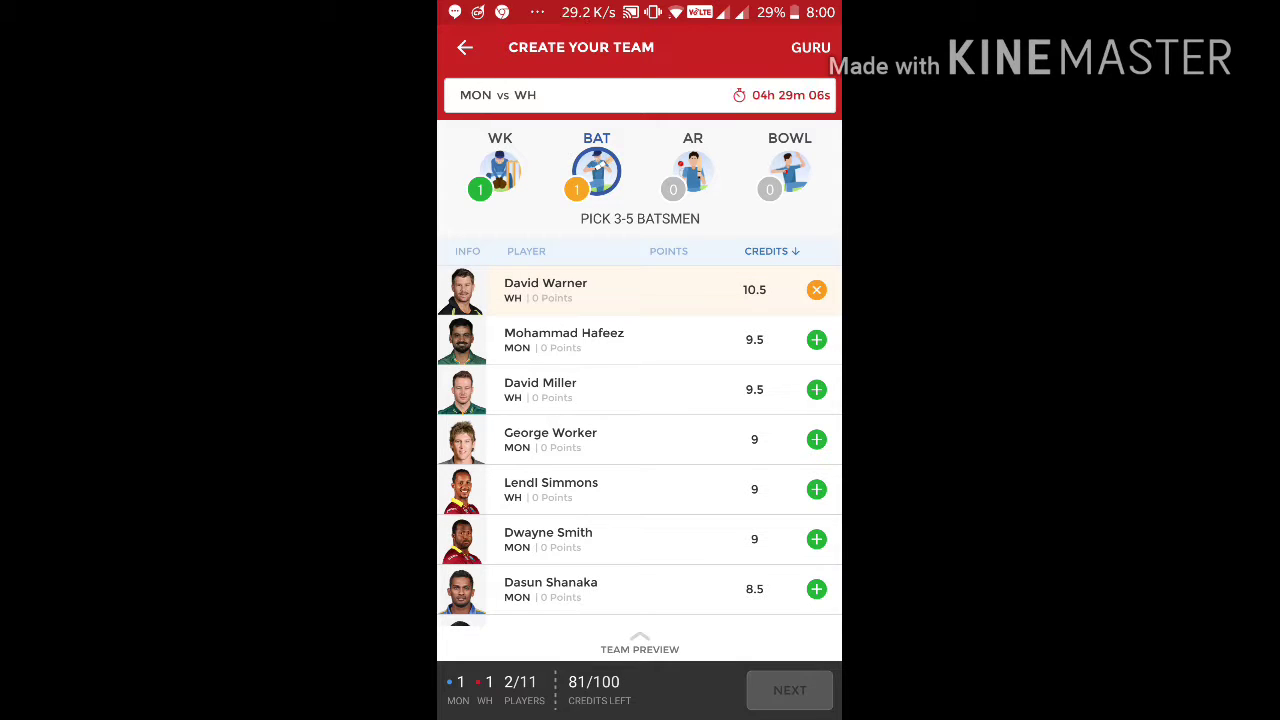
pyautogui.click(816, 388)
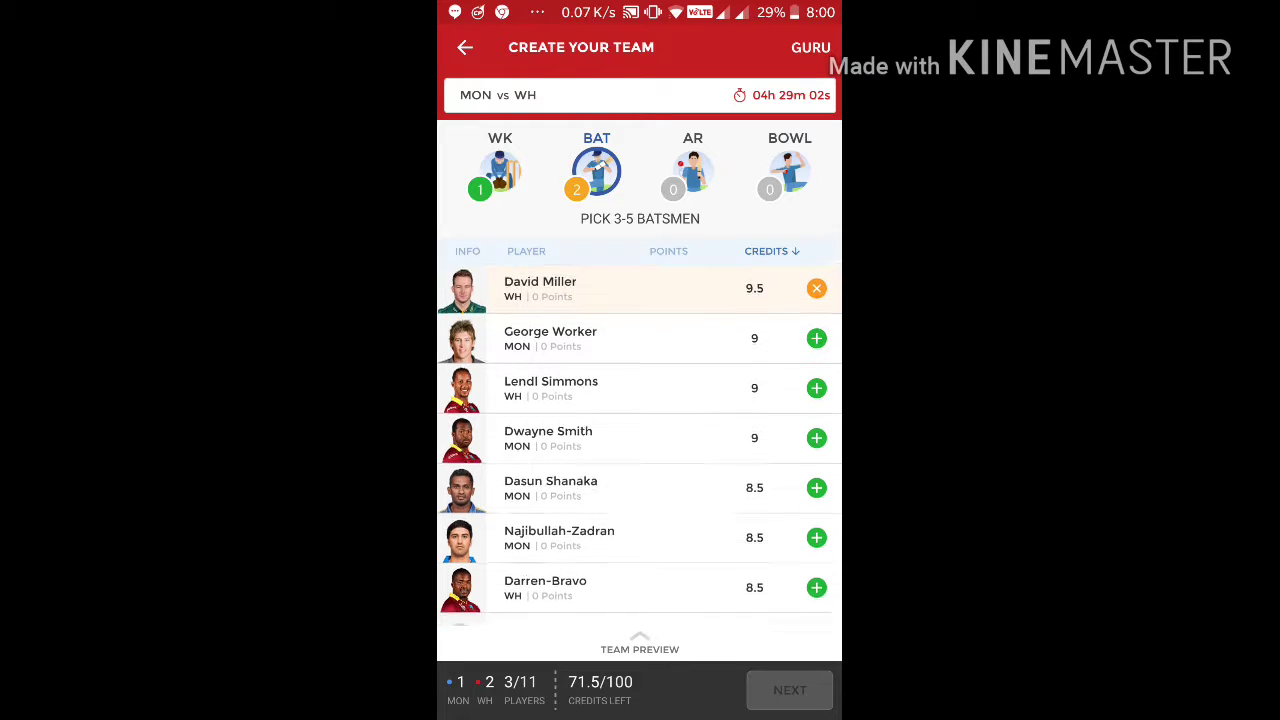
pyautogui.click(816, 438)
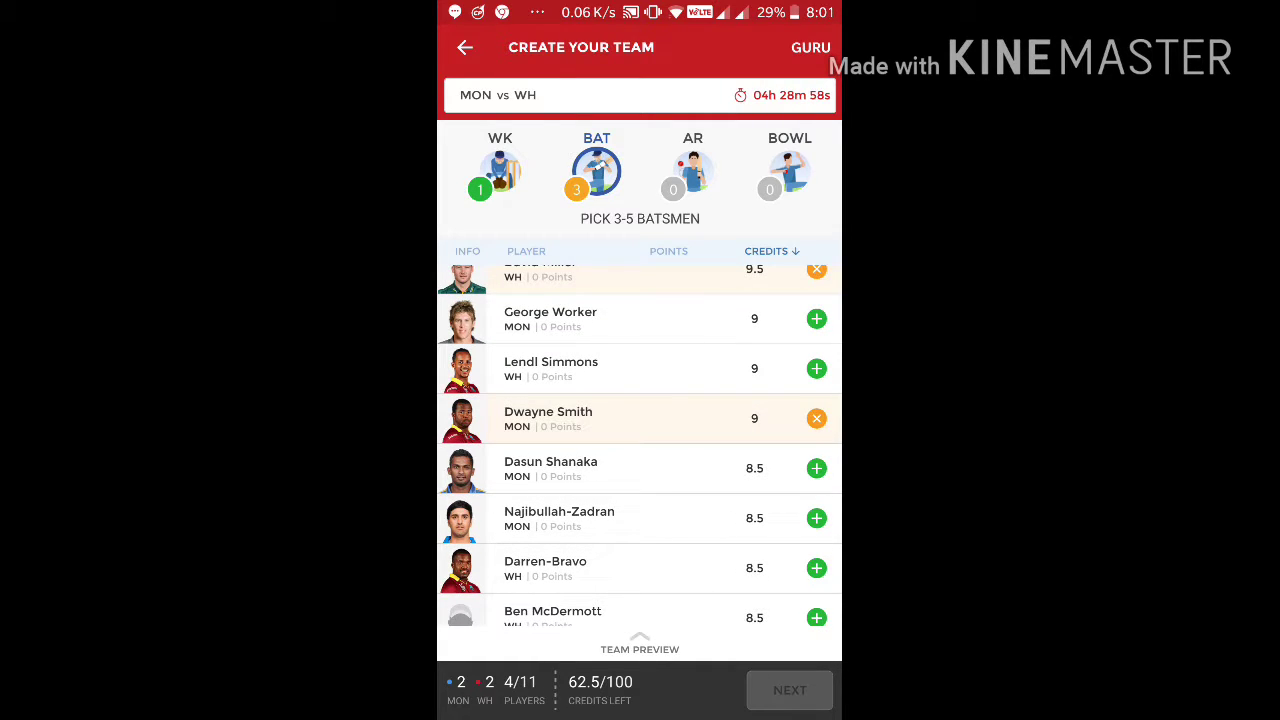
pyautogui.click(816, 368)
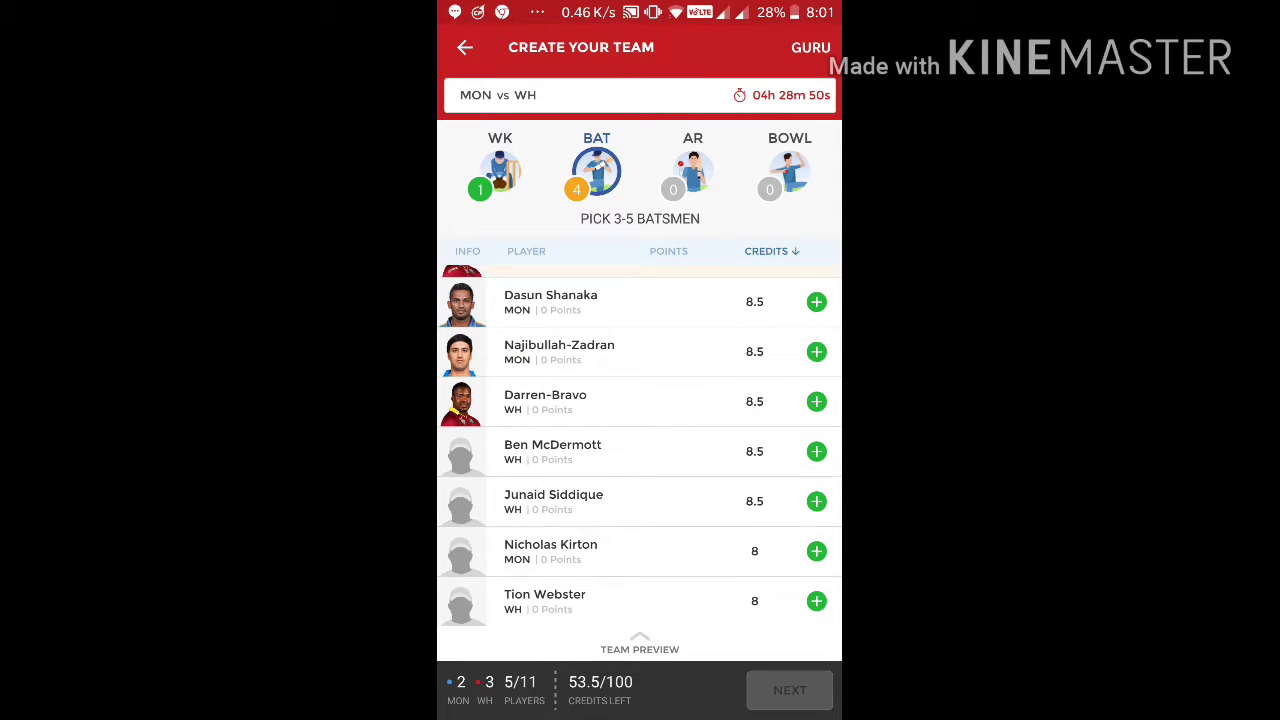
# - Add all-rounders Sunil Narine and Dwayne-Bravo, bringing the team to 7 of 11
pyautogui.click(692, 170)
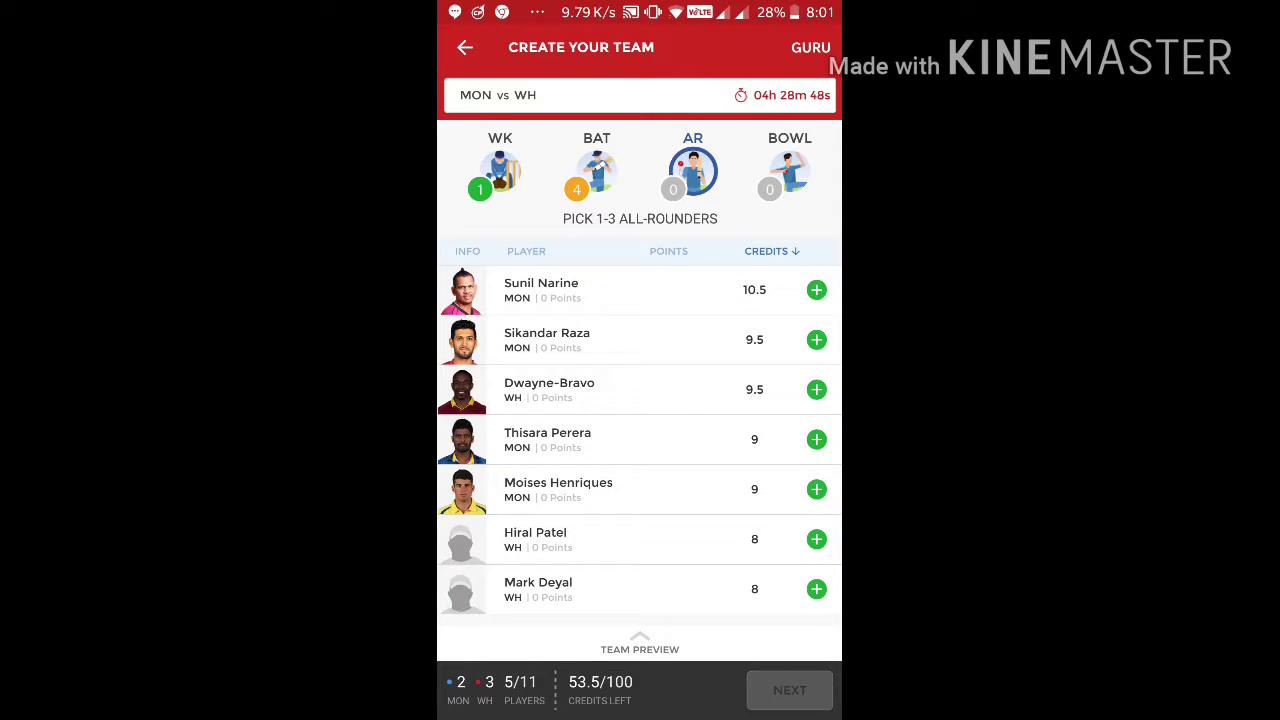
pyautogui.click(816, 288)
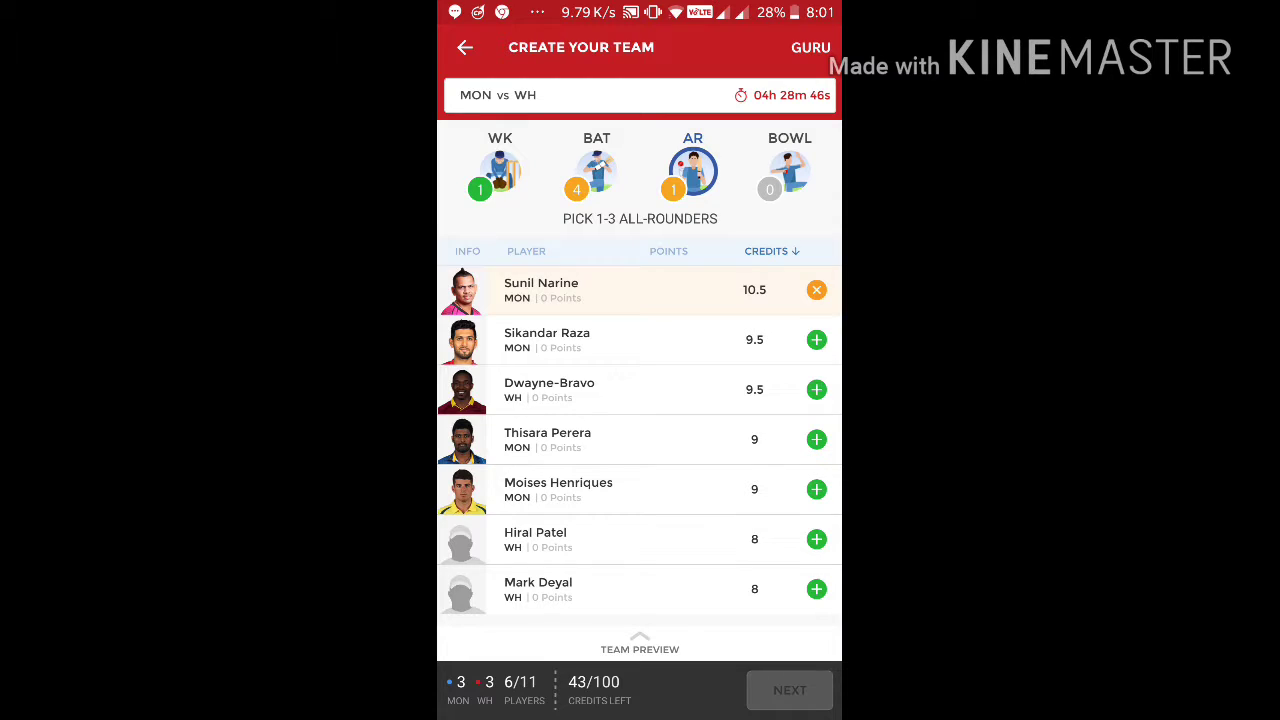
pyautogui.click(816, 388)
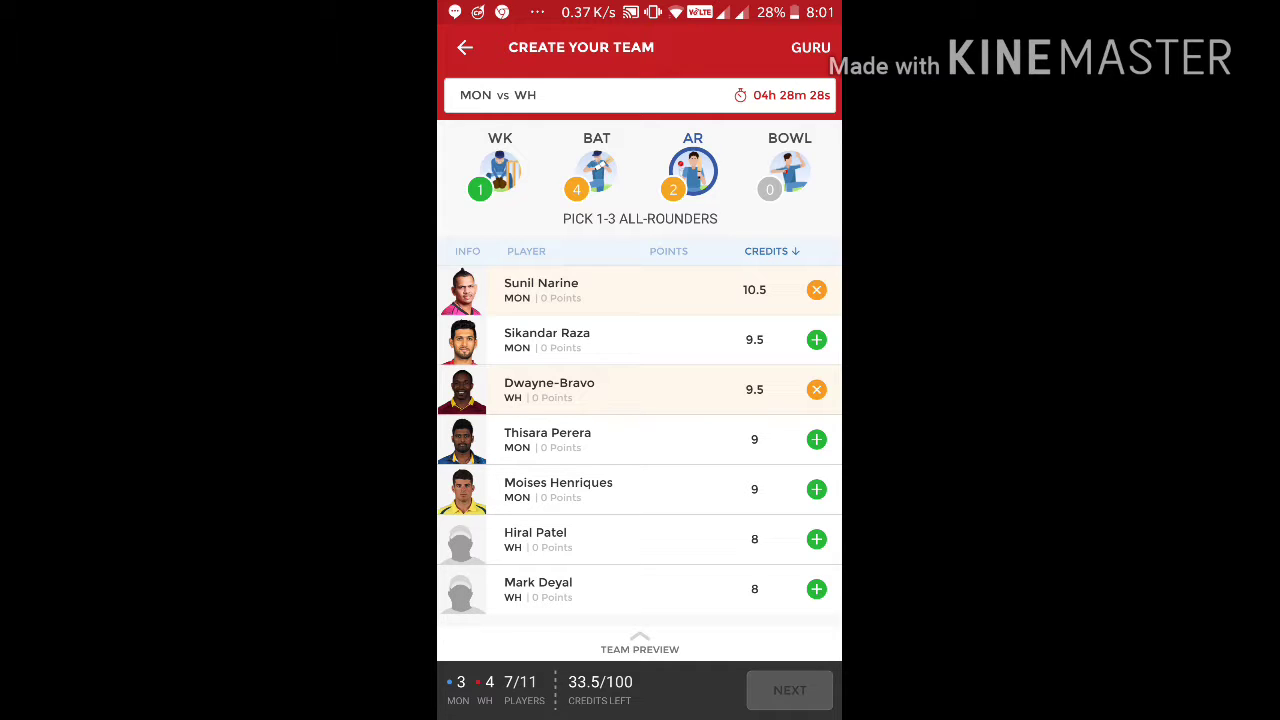
# - Fill the bowling slots with Ali Khan, Sandeep Lamichhane and Isuru Udana, adding then dropping Rizwan Cheema
pyautogui.click(788, 170)
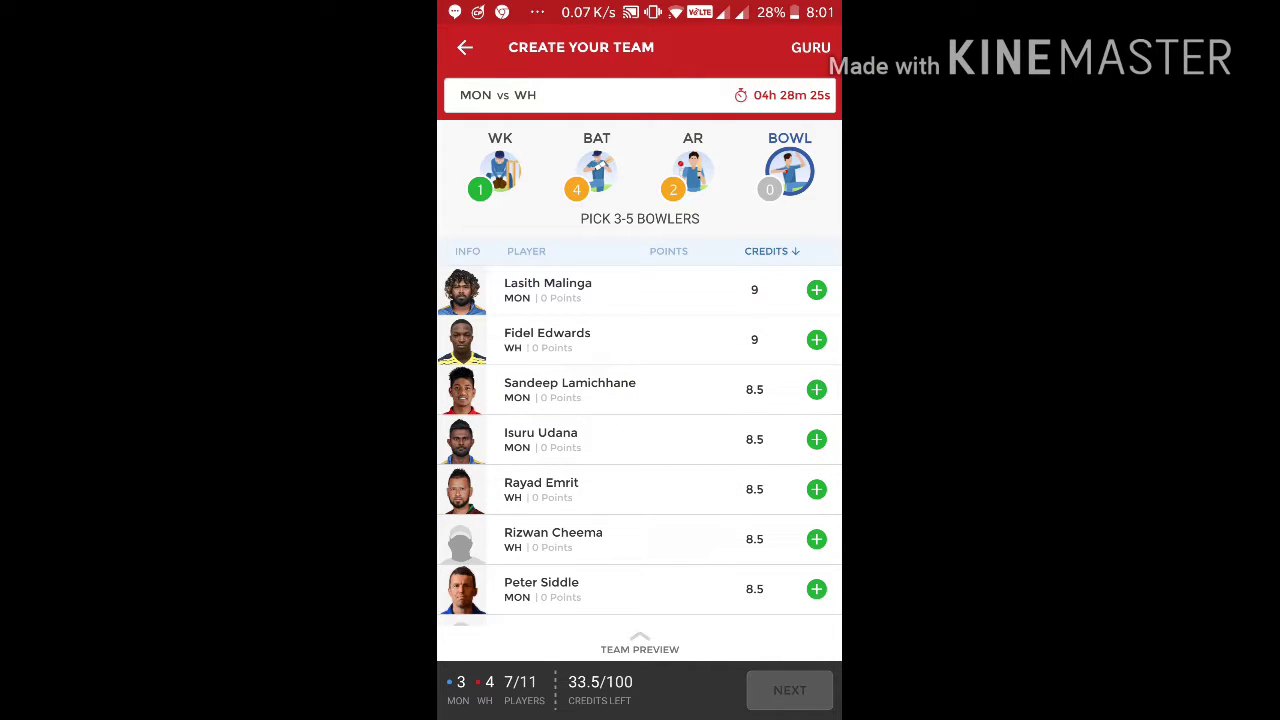
pyautogui.scroll(-3)
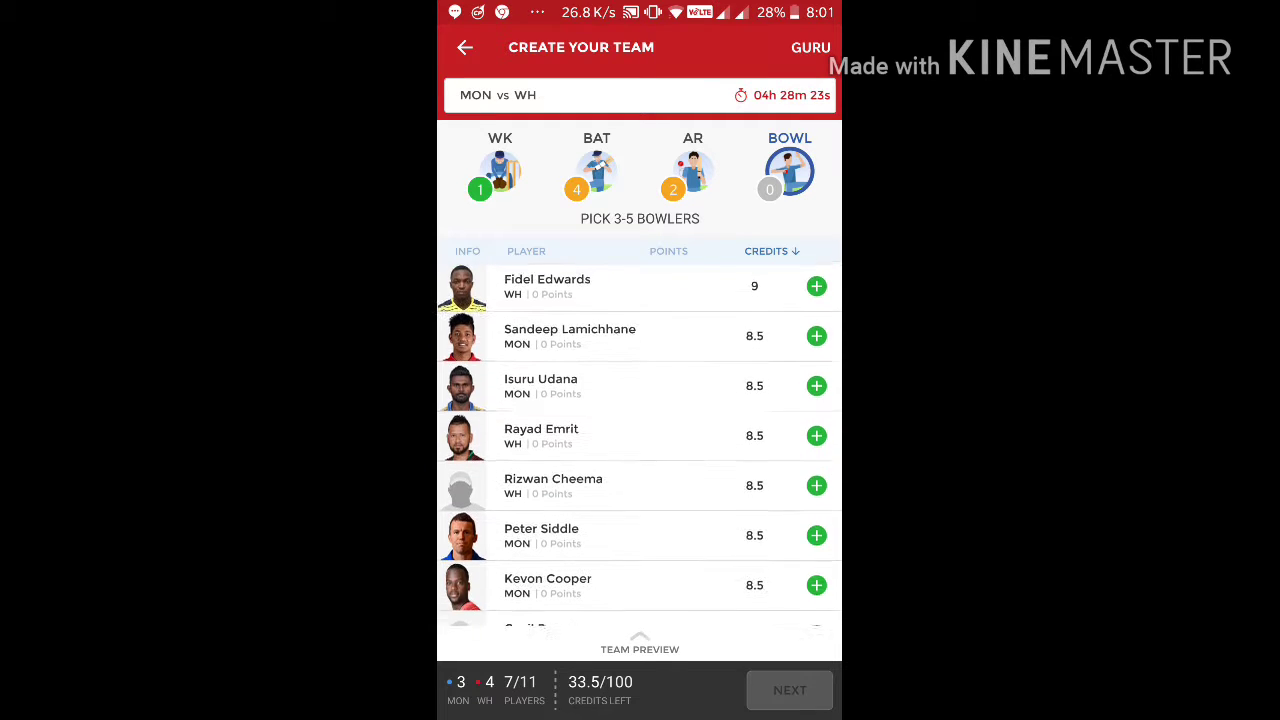
pyautogui.scroll(-3)
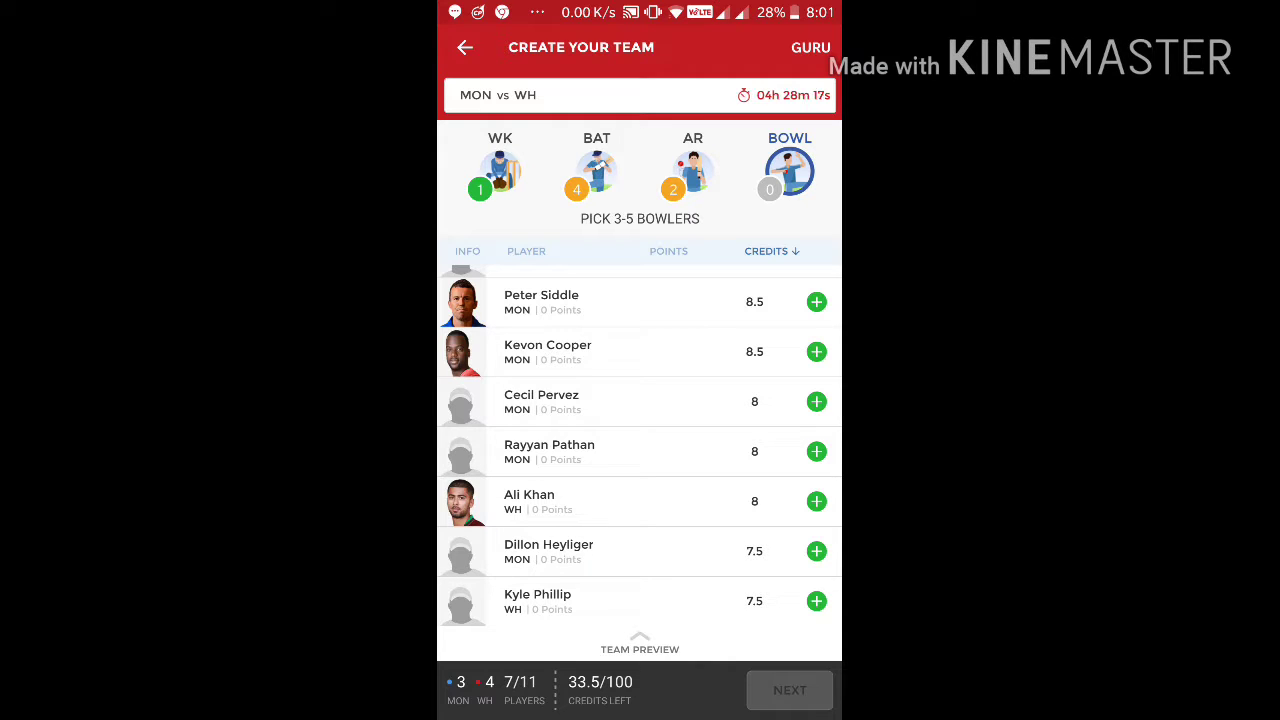
pyautogui.click(816, 500)
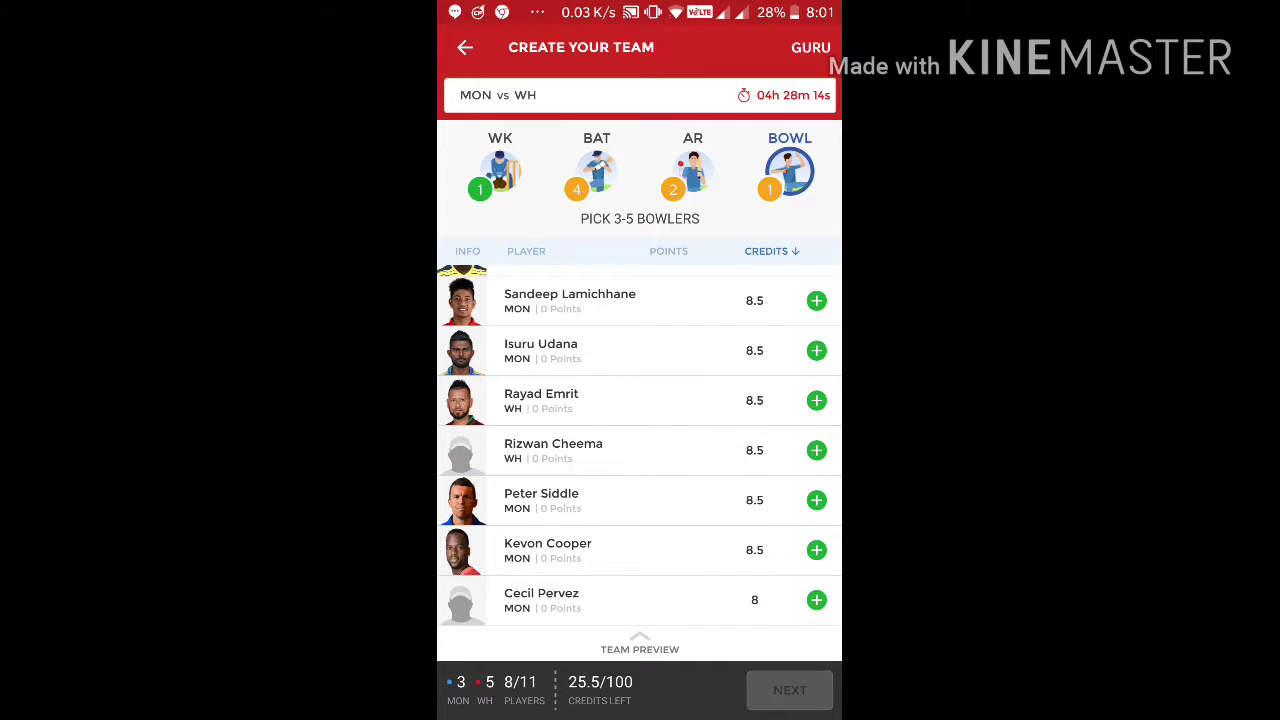
pyautogui.scroll(-3)
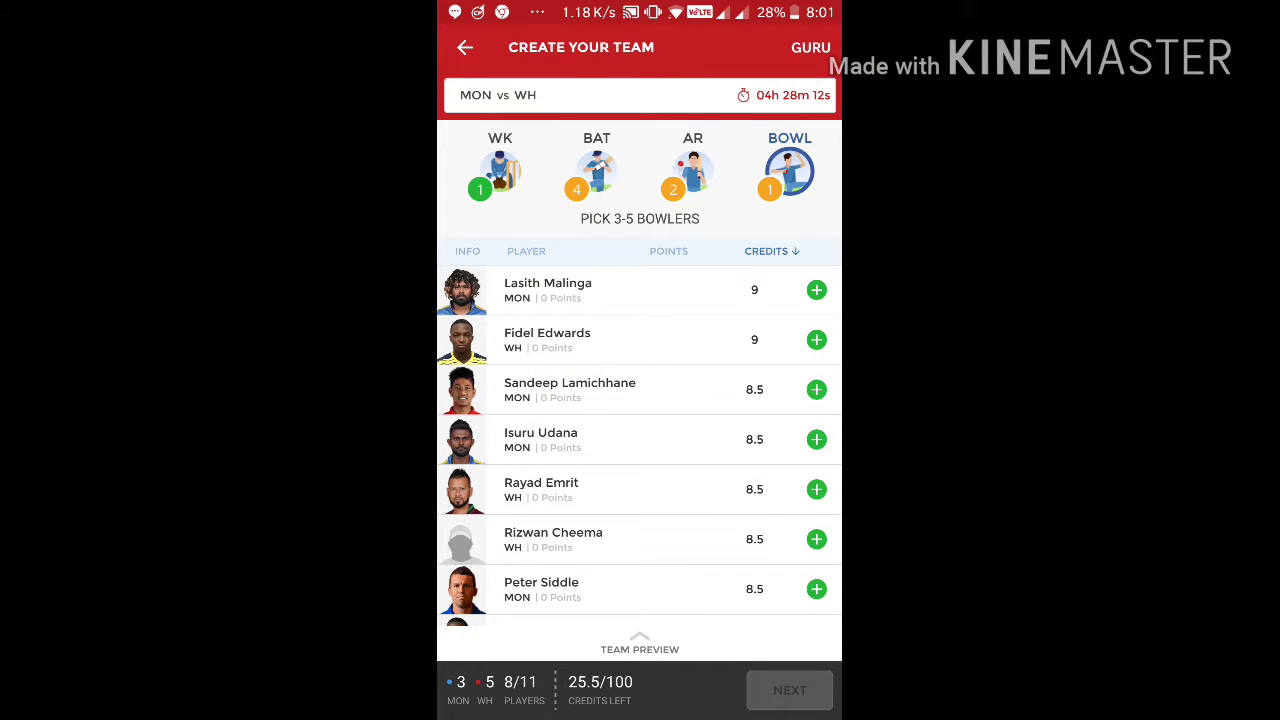
pyautogui.click(816, 388)
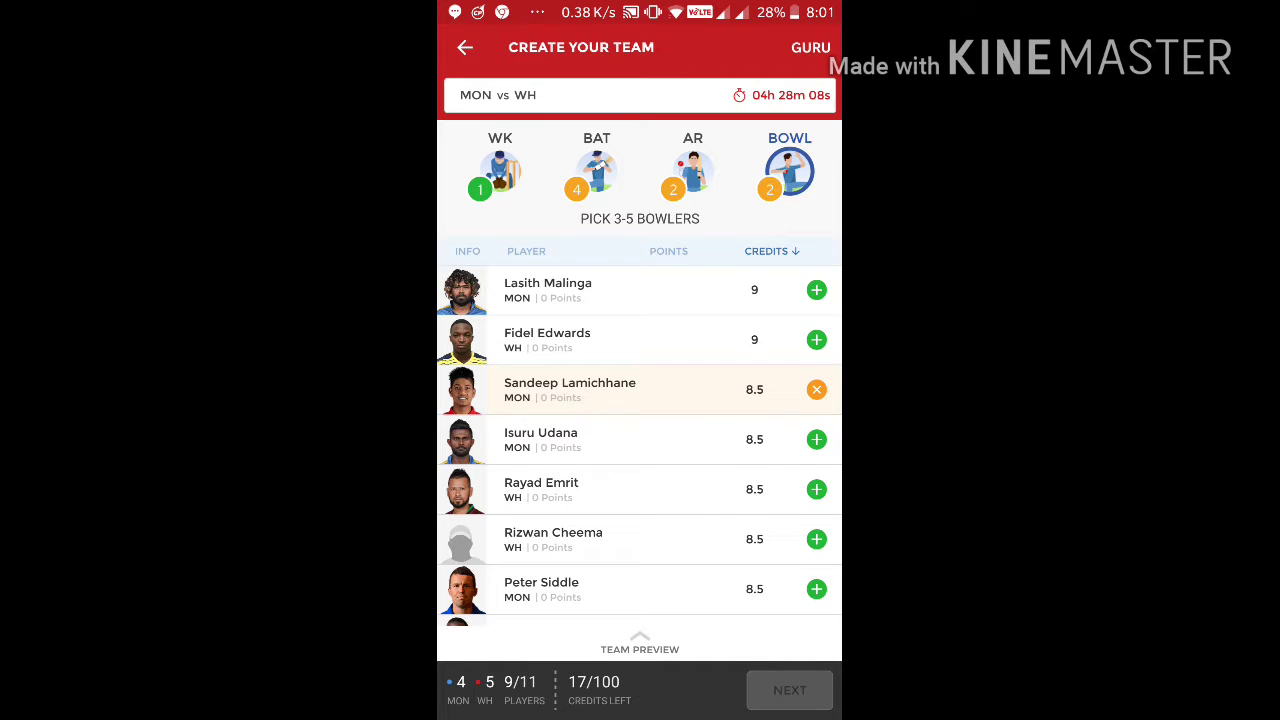
pyautogui.click(816, 388)
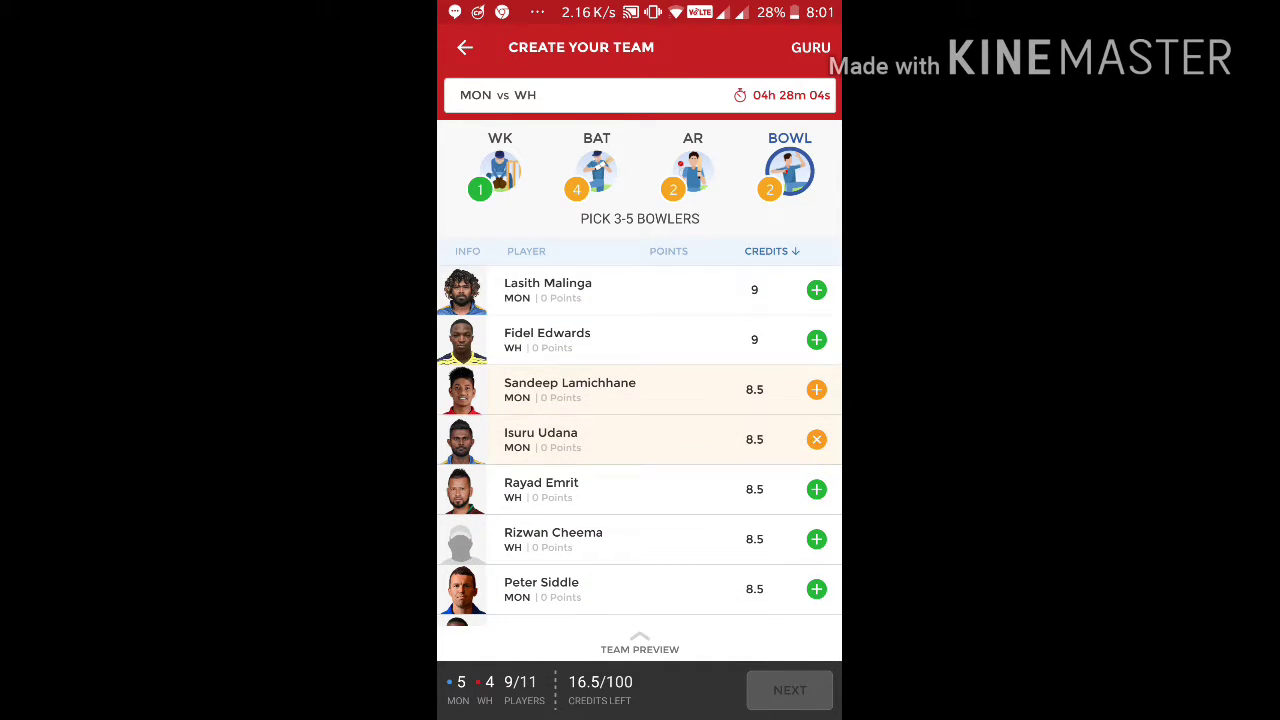
pyautogui.click(816, 540)
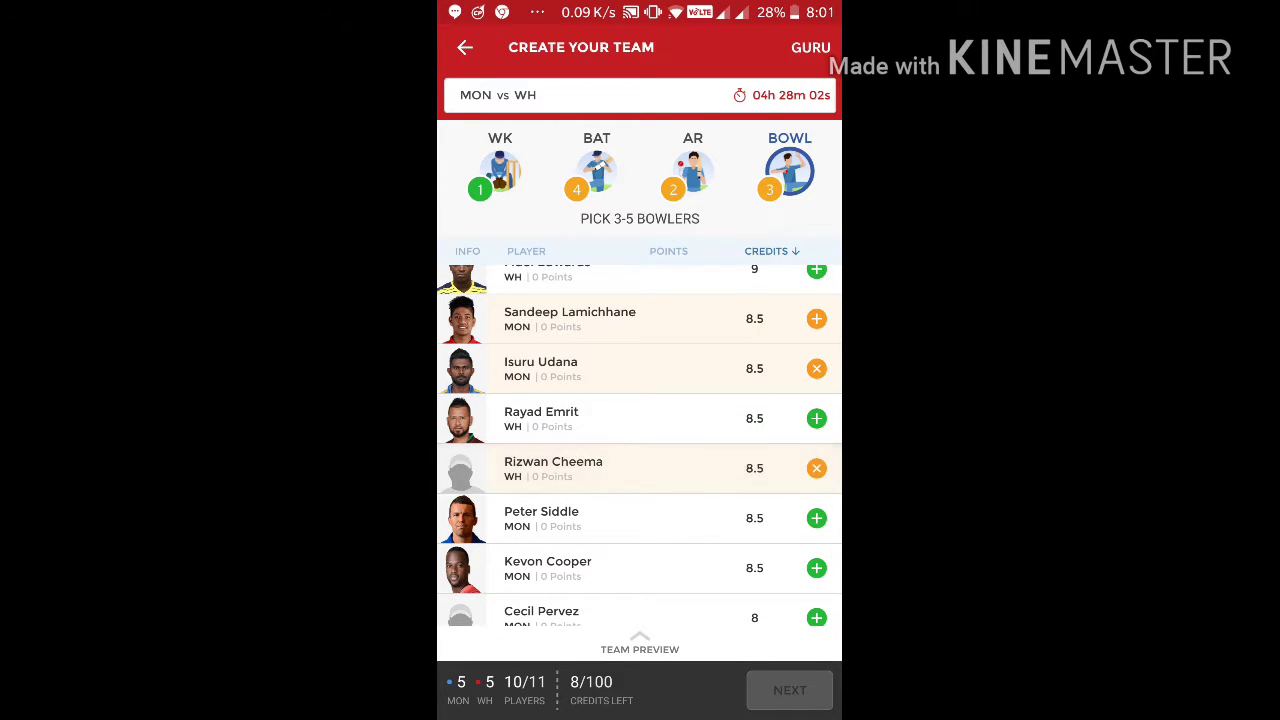
pyautogui.click(816, 468)
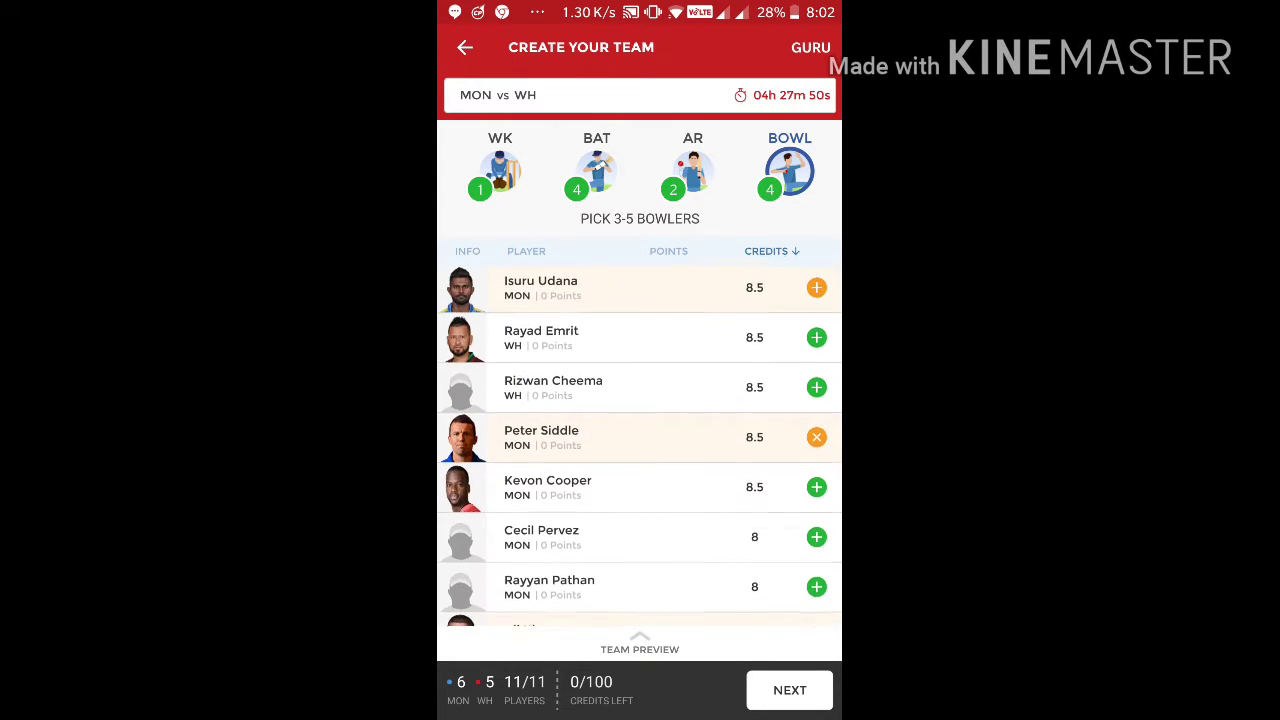
# - Make Sunil Narine captain and David Warner vice-captain, save Team 1 and preview its lineup
pyautogui.click(788, 690)
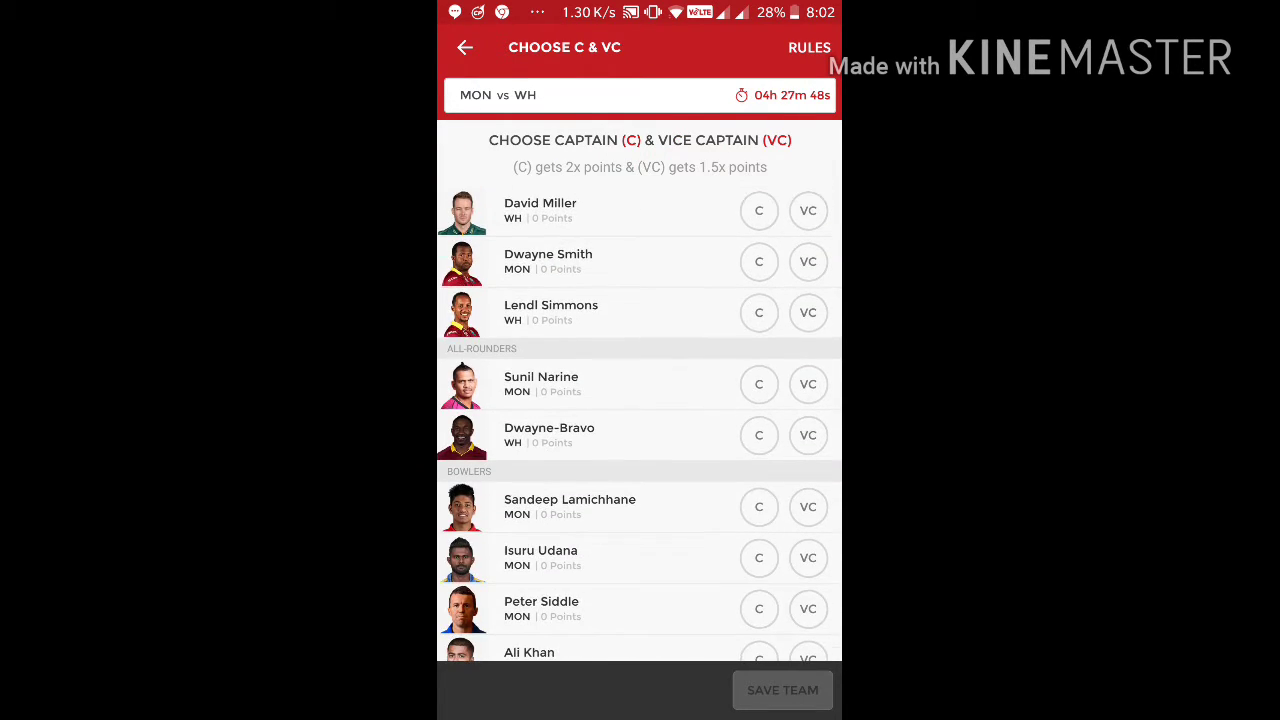
pyautogui.click(760, 520)
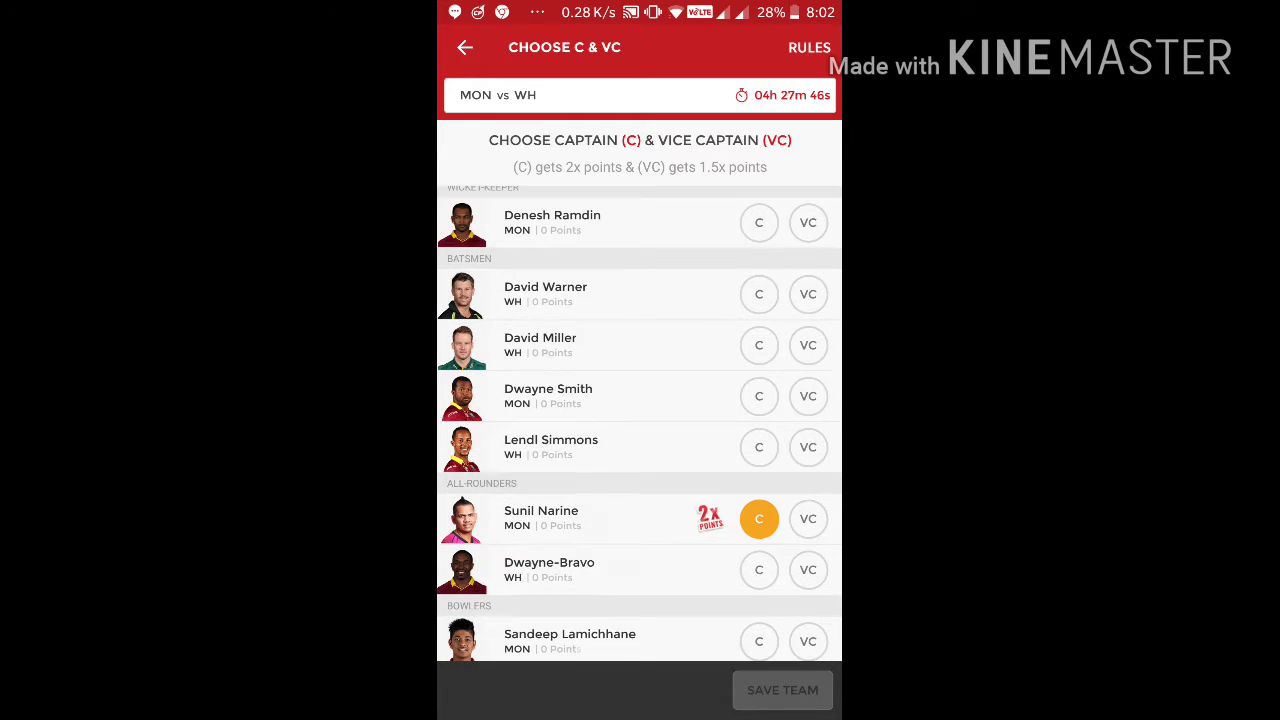
pyautogui.click(808, 304)
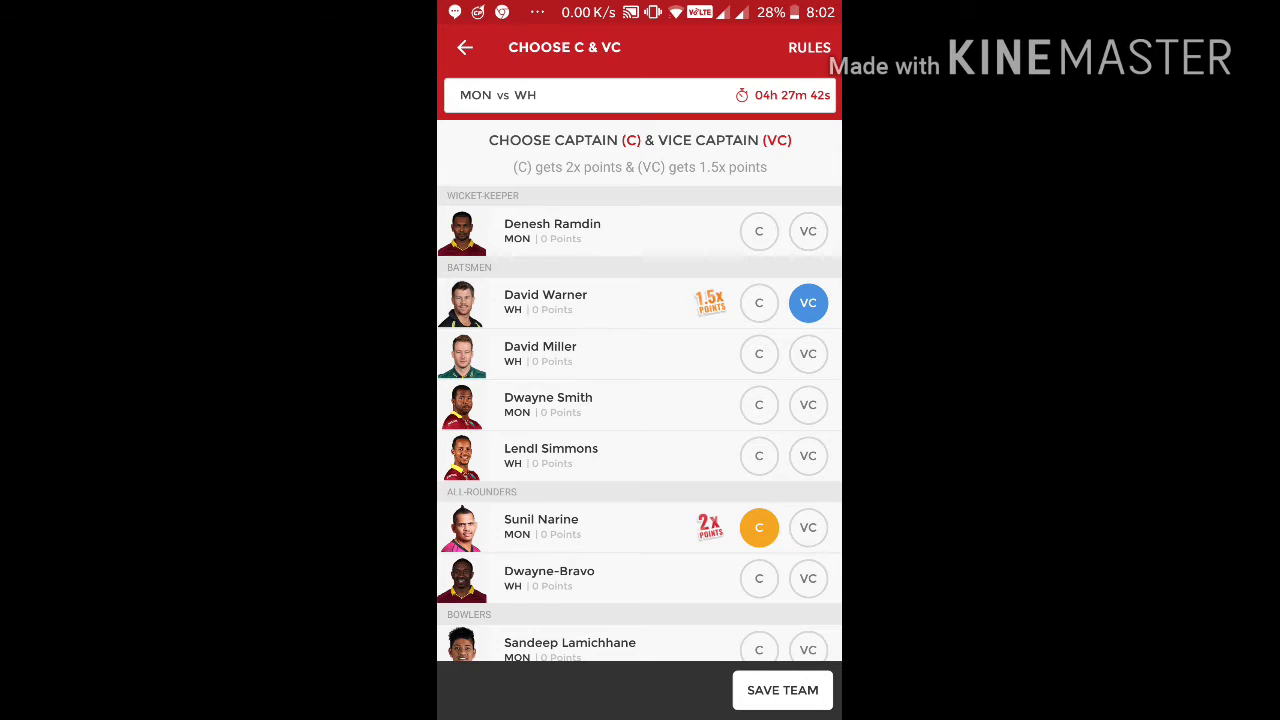
pyautogui.click(784, 690)
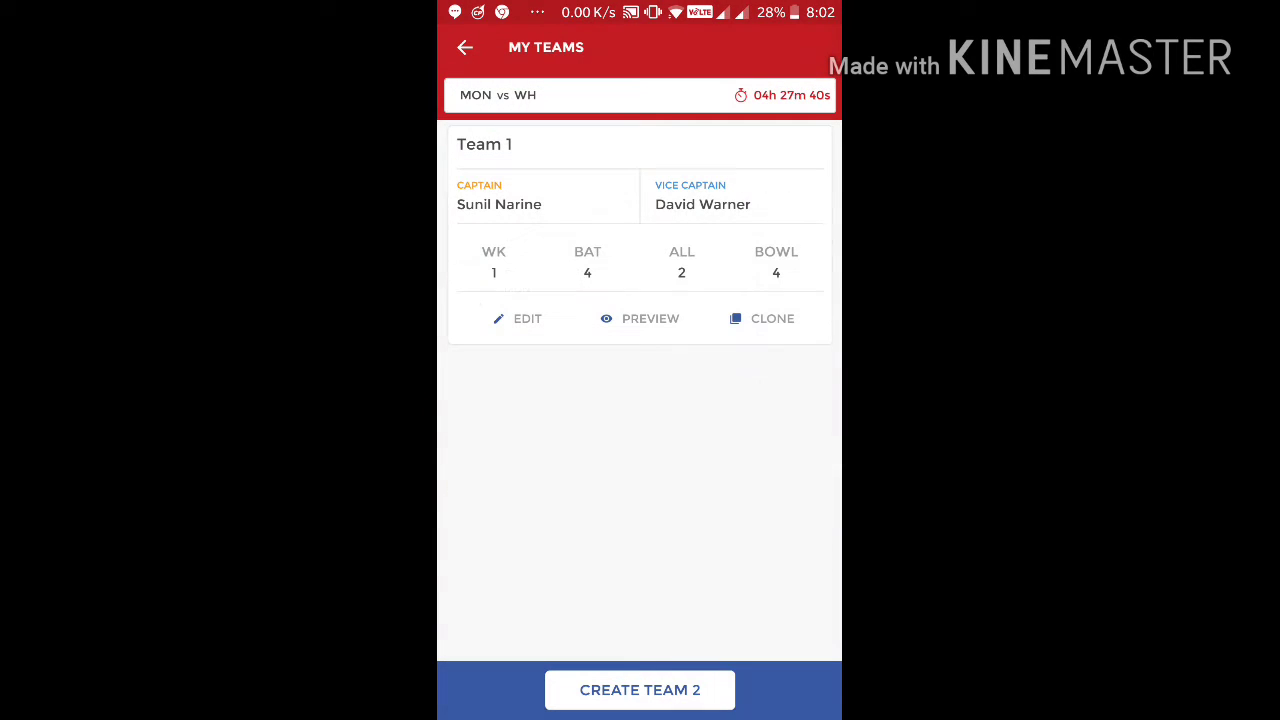
pyautogui.click(650, 318)
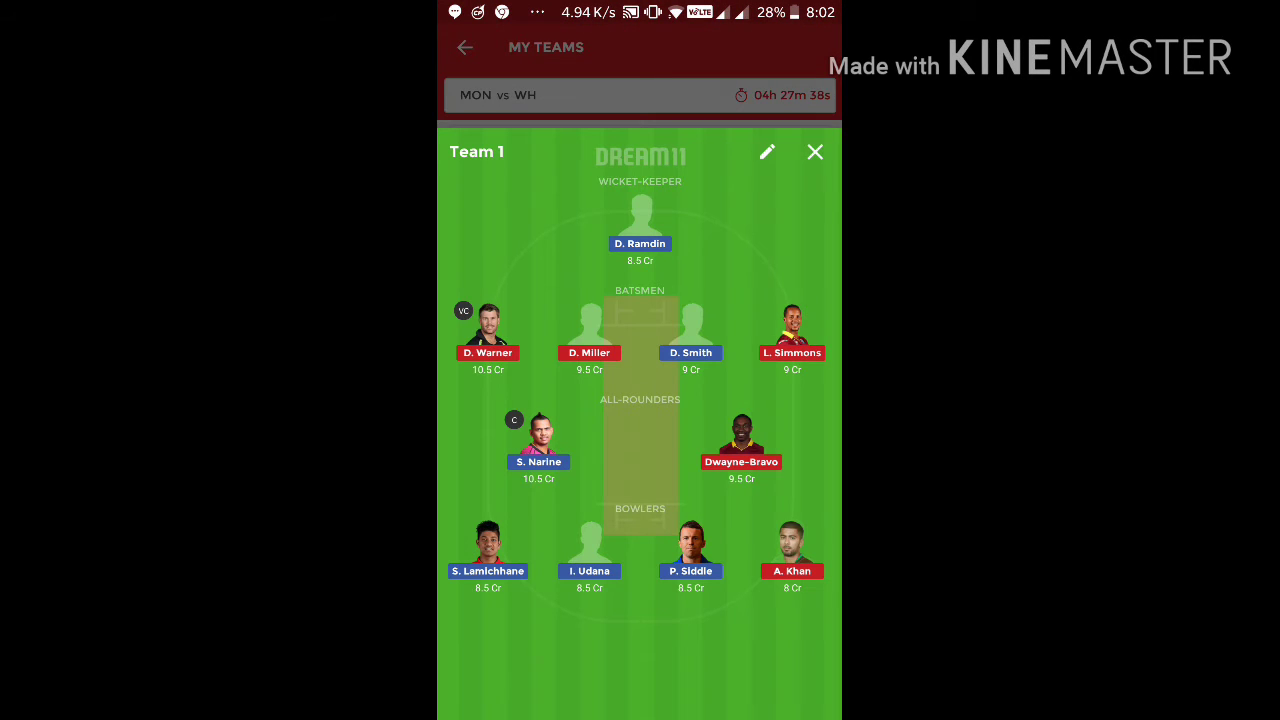